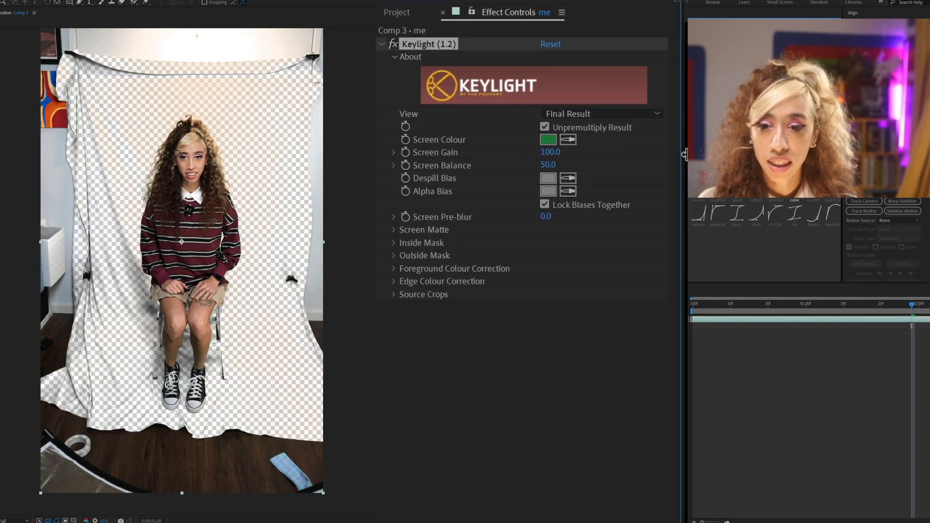
Step: Choose the Keylight preview view and lower Screen Matte Clip White to 77 to keep hair detail
{"action": "left_click", "coordinate": [600, 113]}
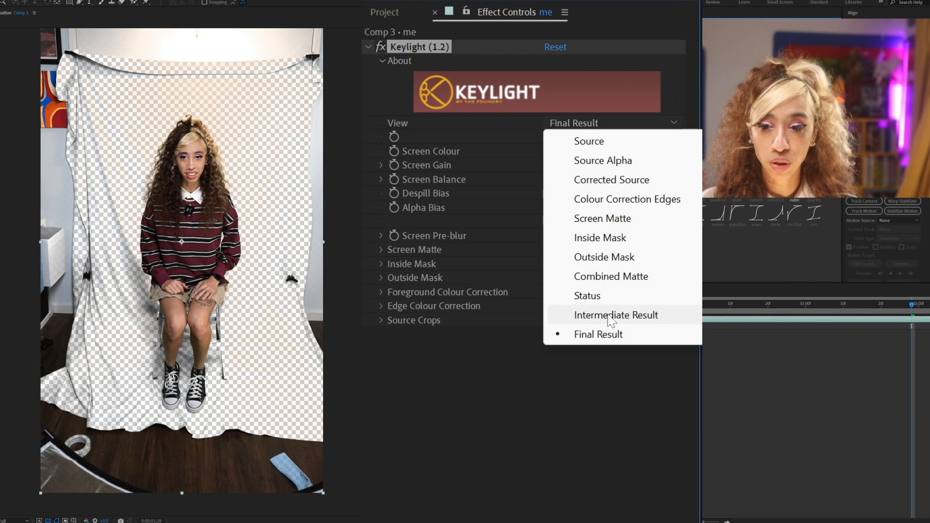
{"action": "left_click", "coordinate": [616, 315]}
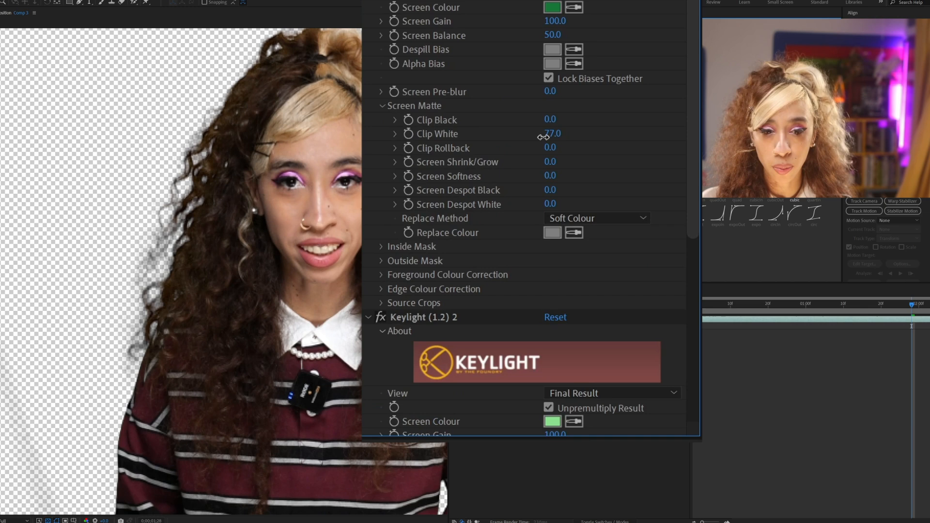
{"action": "left_click_drag", "start_coordinate": [550, 132], "coordinate": [550, 140]}
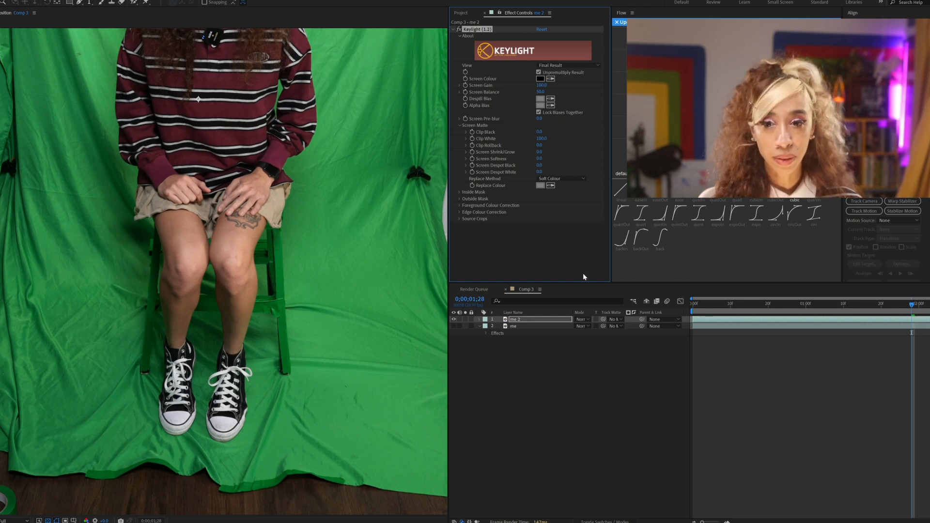
Step: Sample the green backdrop as Screen Colour on the duplicate layer's Keylight
{"action": "left_click", "coordinate": [541, 79]}
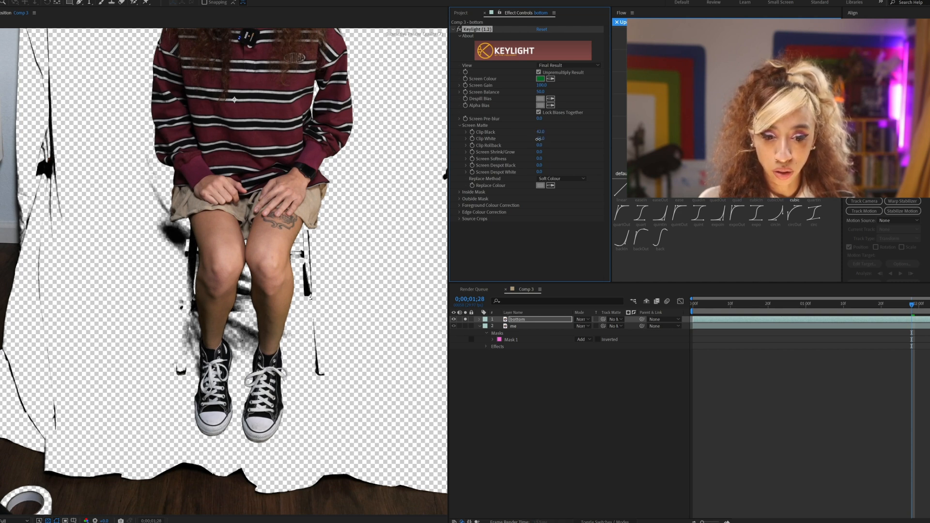
Step: Adjust the bottom layer's Screen Matte Clip White around the legs, with Clip Black at 41
{"action": "left_click_drag", "start_coordinate": [541, 139], "coordinate": [551, 139]}
{"action": "type", "text": "roto"}
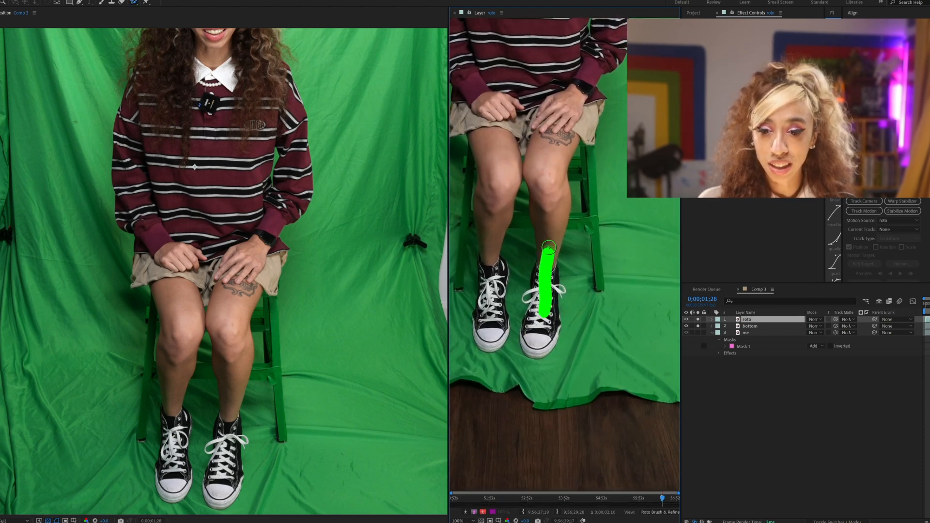
Step: Paint the lower leg, sneaker and knee into the Roto Brush selection on the roto layer
{"action": "left_click_drag", "start_coordinate": [546, 254], "coordinate": [498, 326]}
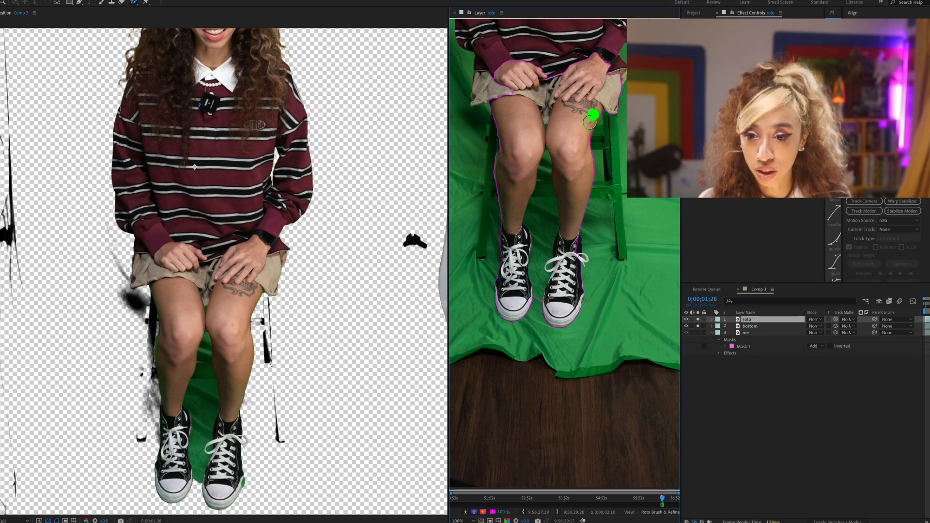
{"action": "left_click_drag", "start_coordinate": [592, 116], "coordinate": [575, 261]}
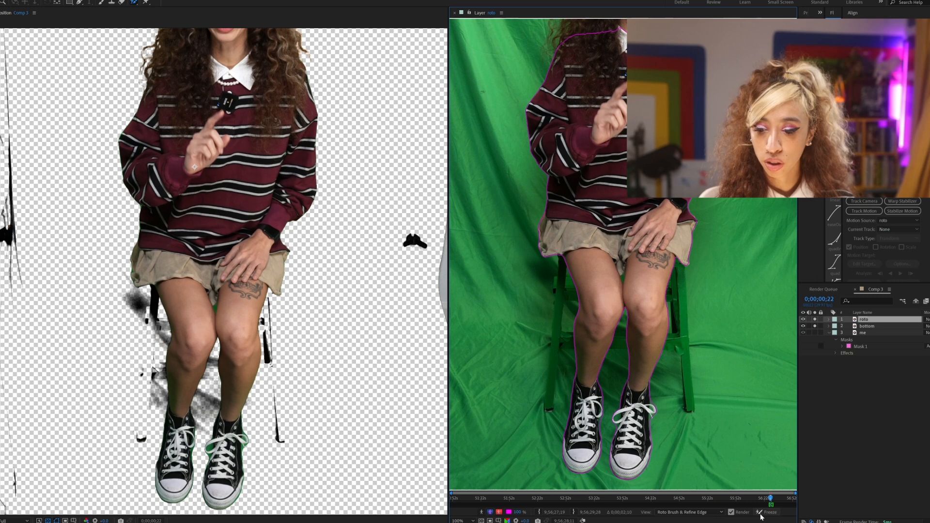
Step: Freeze the propagated roto selection and set the bottom layer as the roto layer's track matte
{"action": "left_click", "coordinate": [763, 514]}
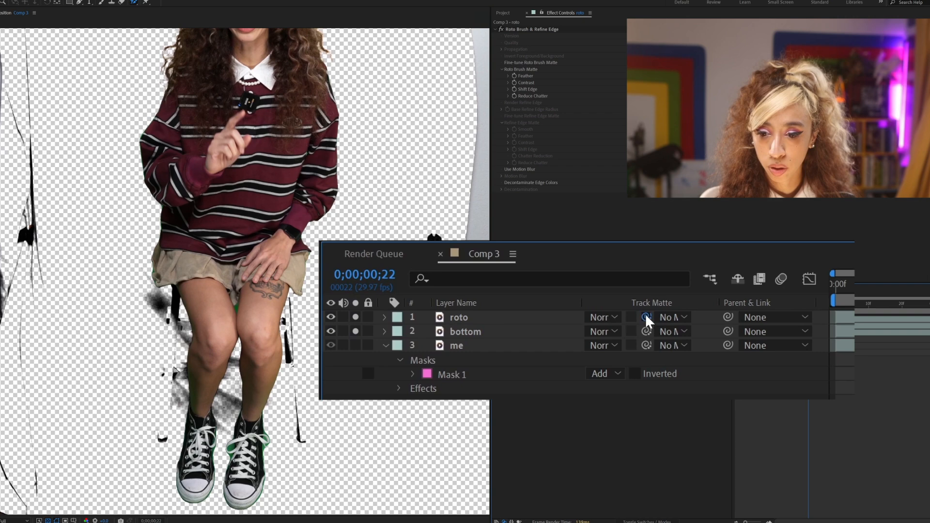
{"action": "left_click", "coordinate": [647, 316]}
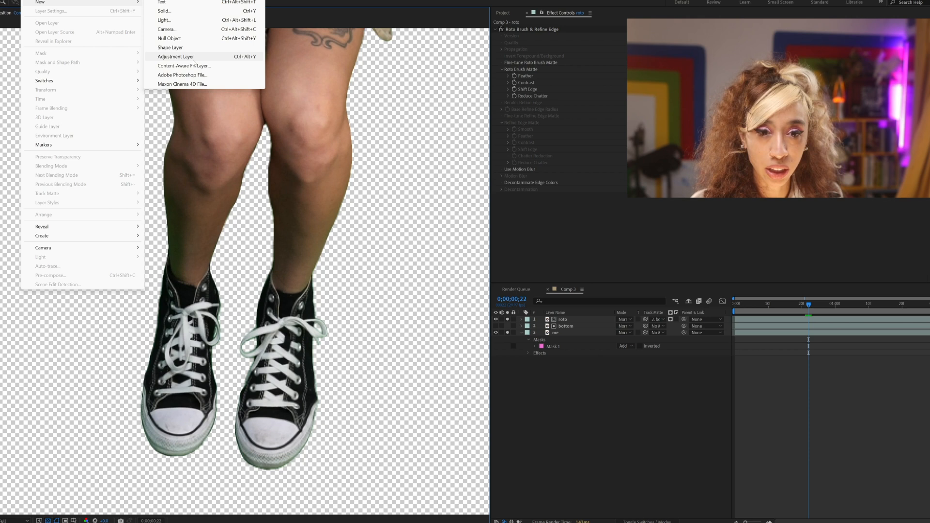
Step: Add an adjustment layer with Advanced Spill Suppressor and expand its Ultra Settings
{"action": "left_click", "coordinate": [175, 56]}
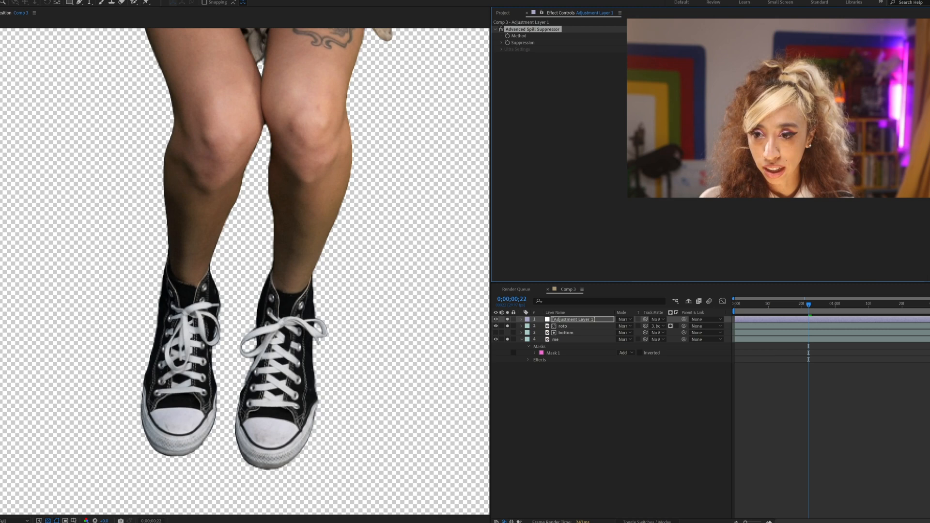
{"action": "left_click", "coordinate": [500, 48]}
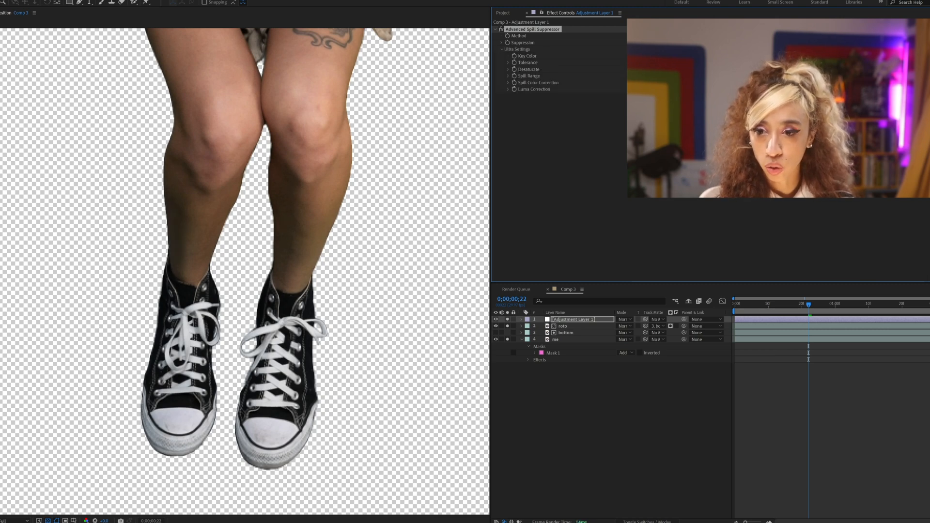